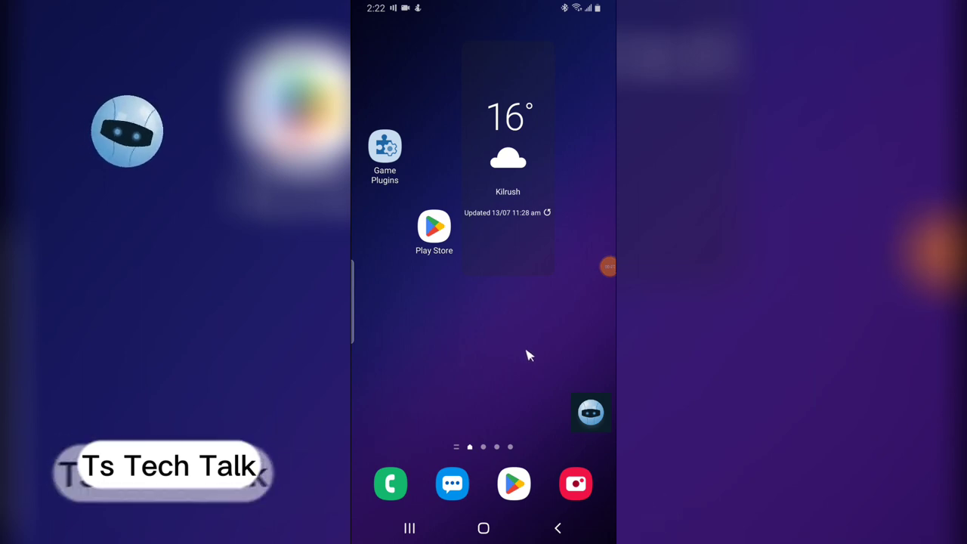
{"action": "mouse_move", "coordinate": [540, 372]}
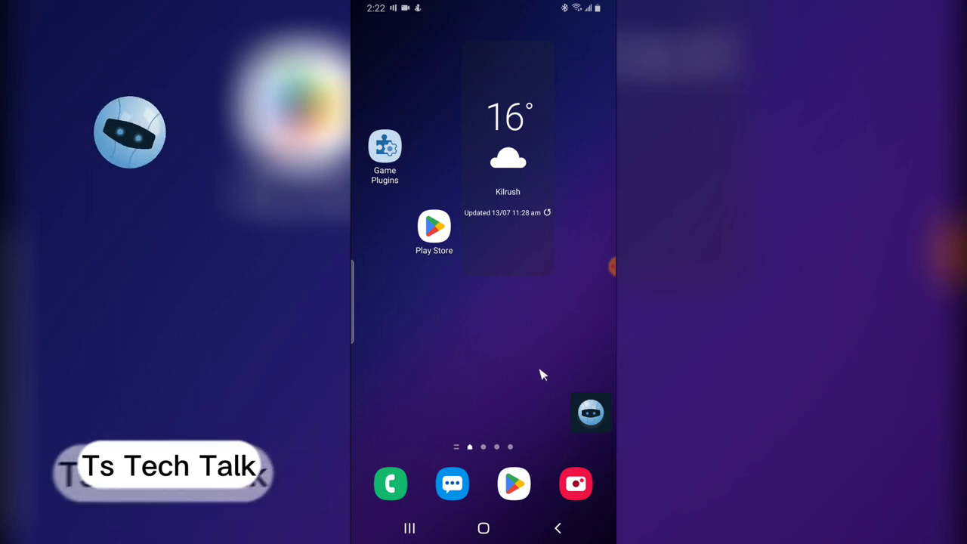
{"action": "mouse_move", "coordinate": [508, 354]}
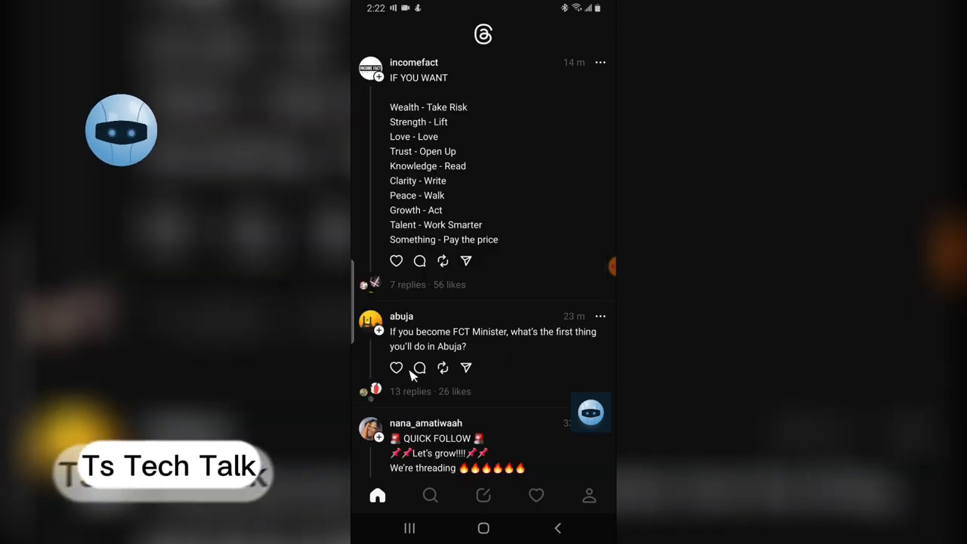
{"action": "scroll", "scroll_direction": "down", "scroll_amount": 3}
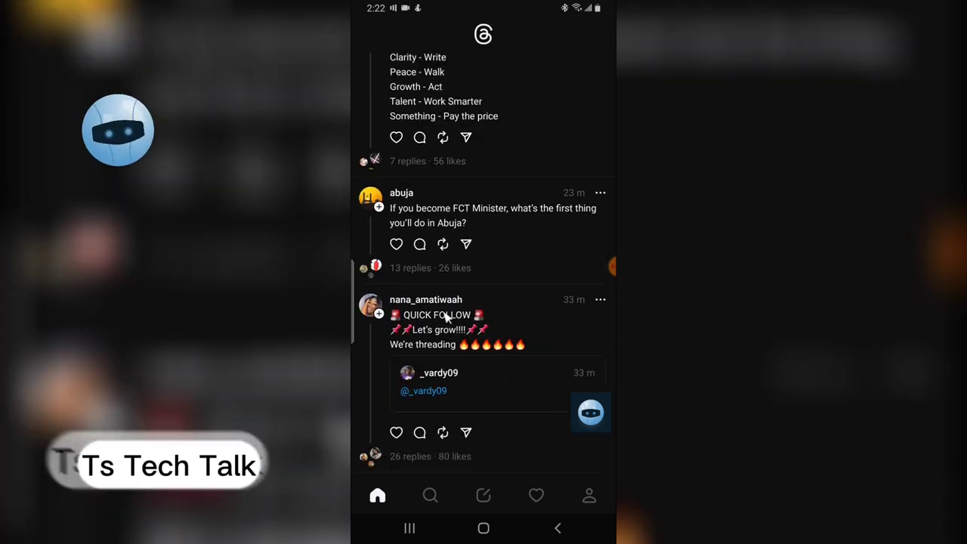
{"action": "left_click", "coordinate": [425, 300]}
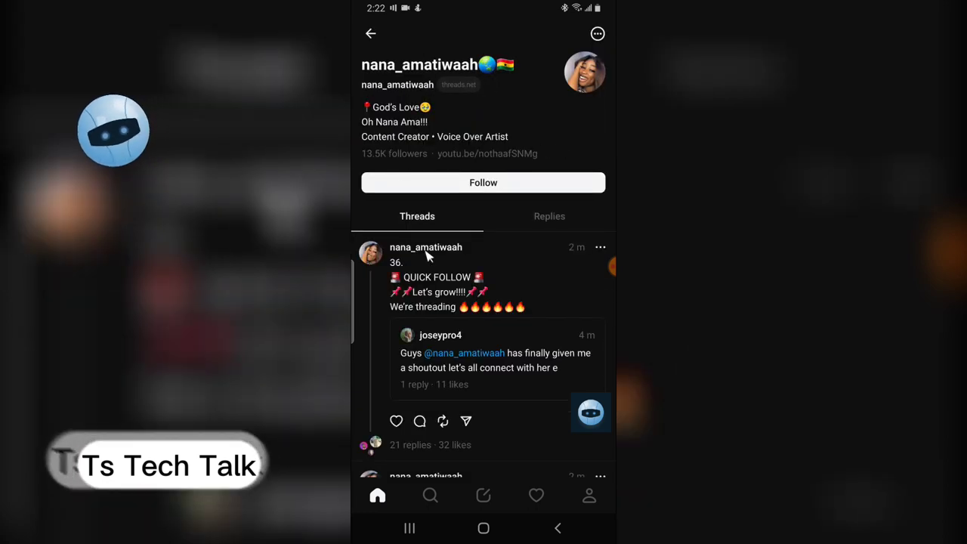
{"action": "mouse_move", "coordinate": [551, 294]}
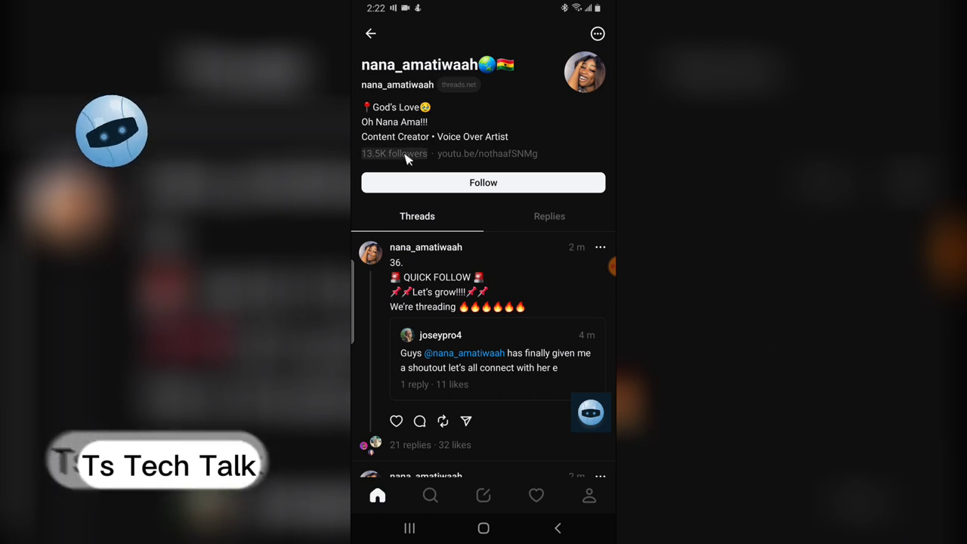
{"action": "left_click", "coordinate": [395, 153]}
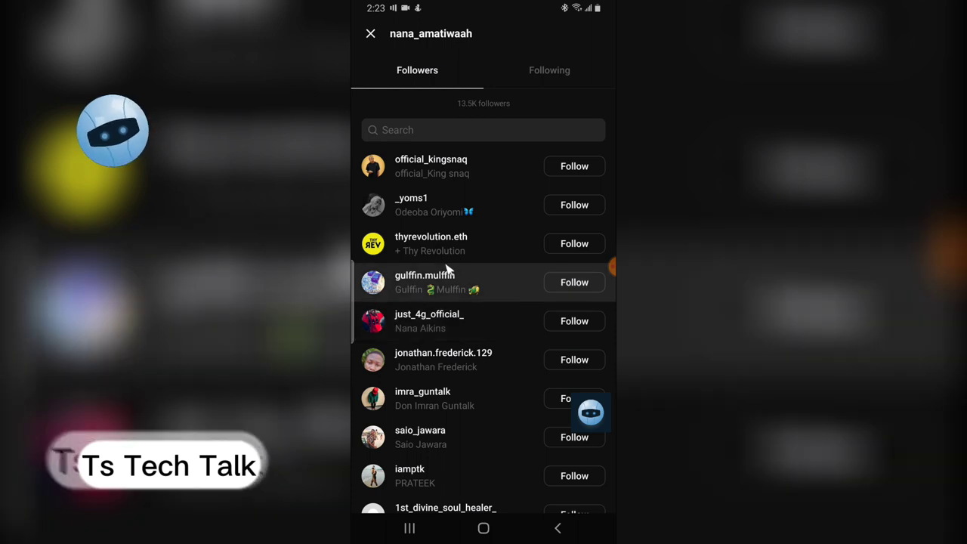
{"action": "left_click", "coordinate": [549, 70]}
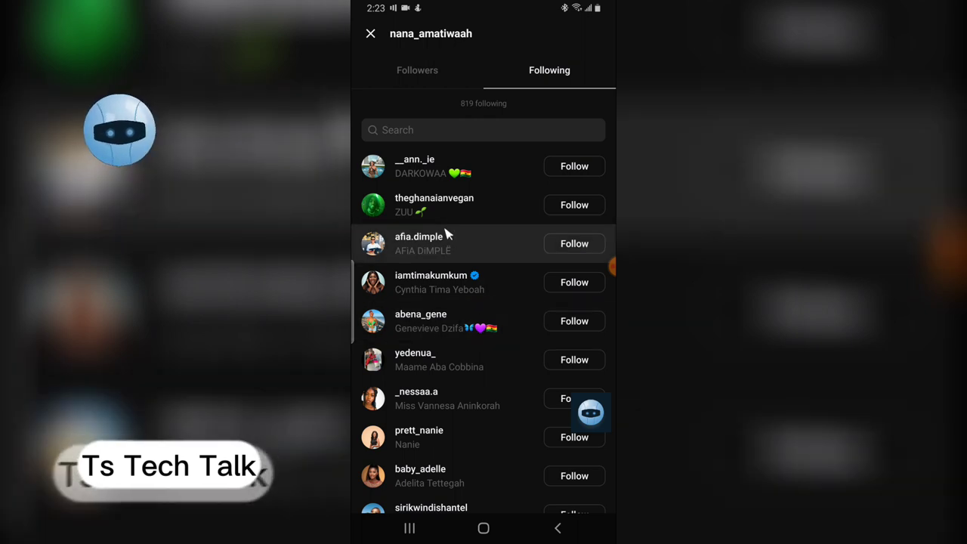
{"action": "left_click", "coordinate": [417, 69]}
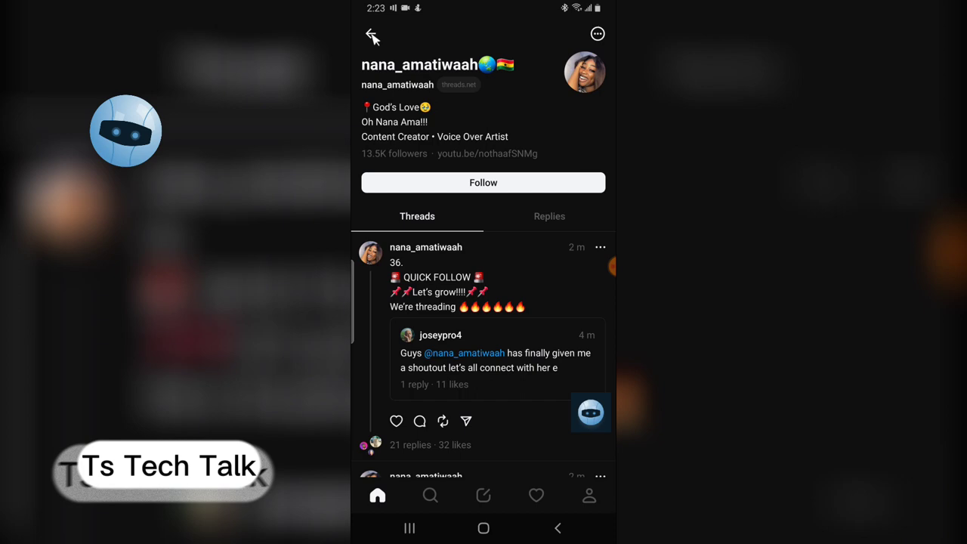
Go to the sarcasm.og profile from the feed and show its Replies
{"action": "scroll", "scroll_direction": "down", "scroll_amount": 3}
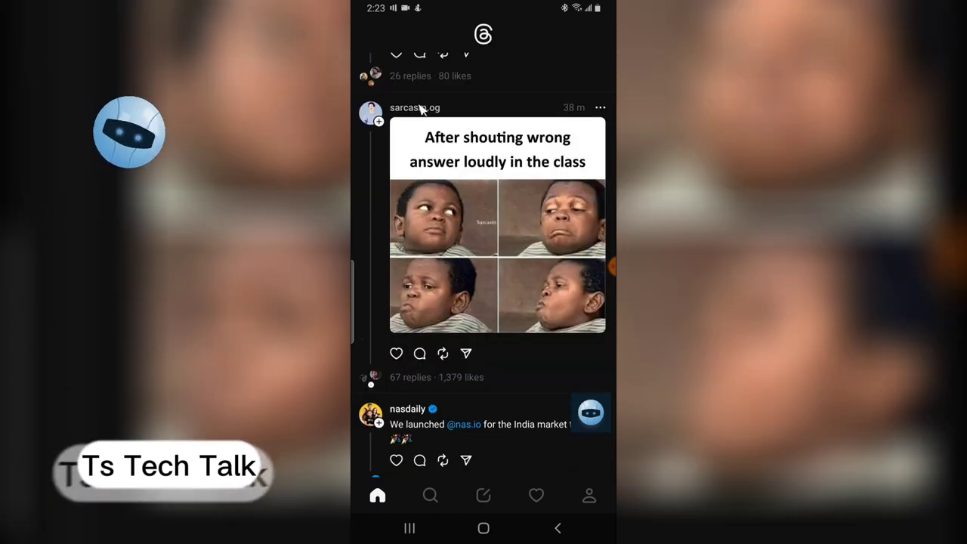
{"action": "left_click", "coordinate": [415, 107]}
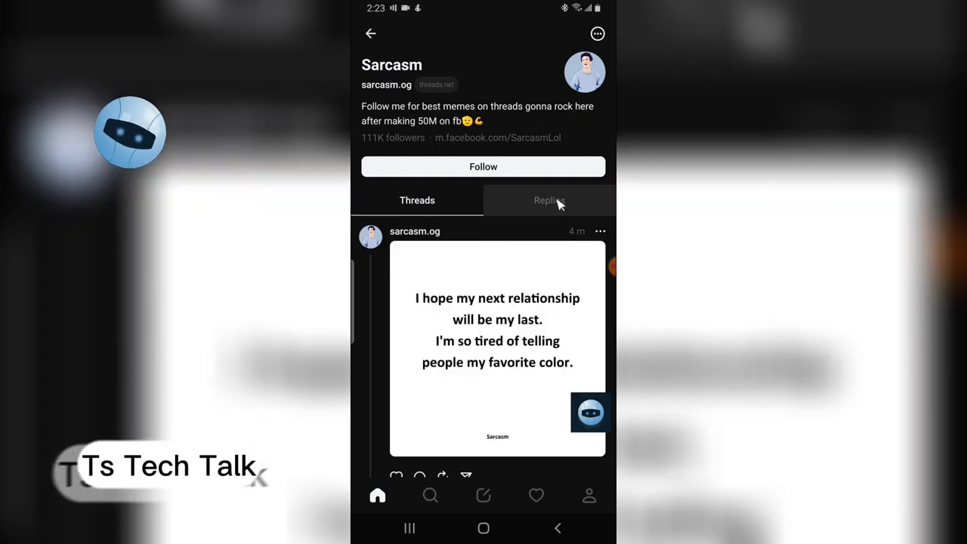
{"action": "left_click", "coordinate": [548, 200]}
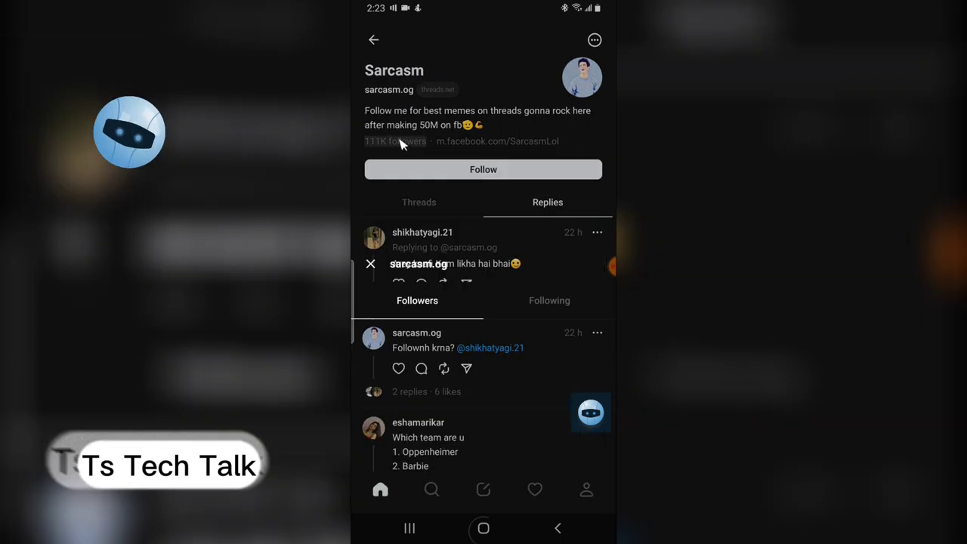